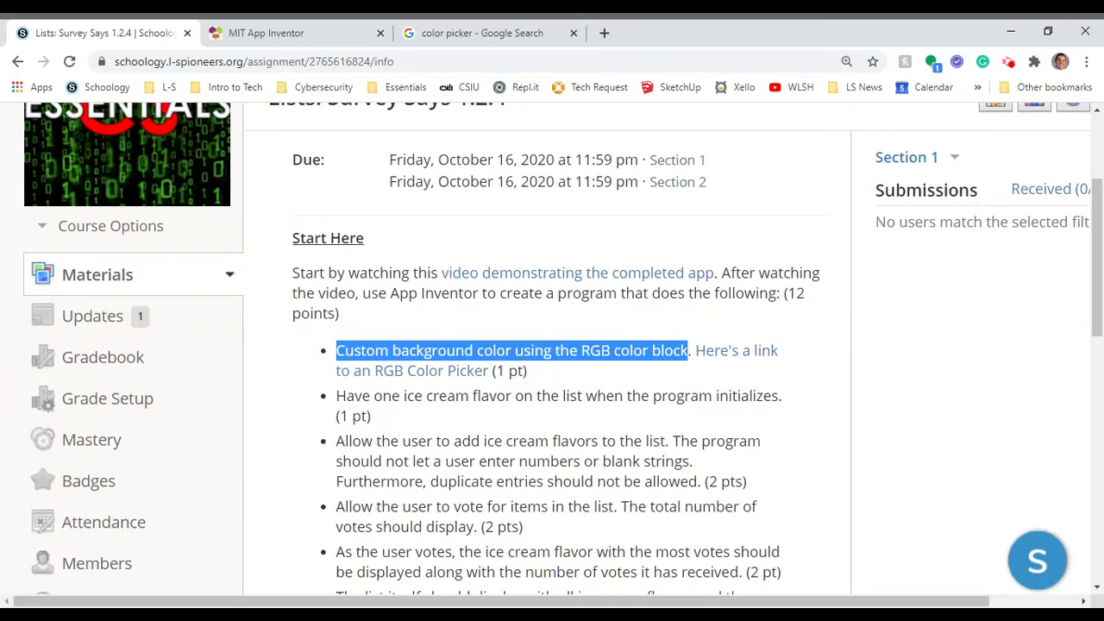
Step: Set Screen1.BackgroundColor in Screen1.Initialize to a make color block with list 255, 0, 0
scroll(up, 3)
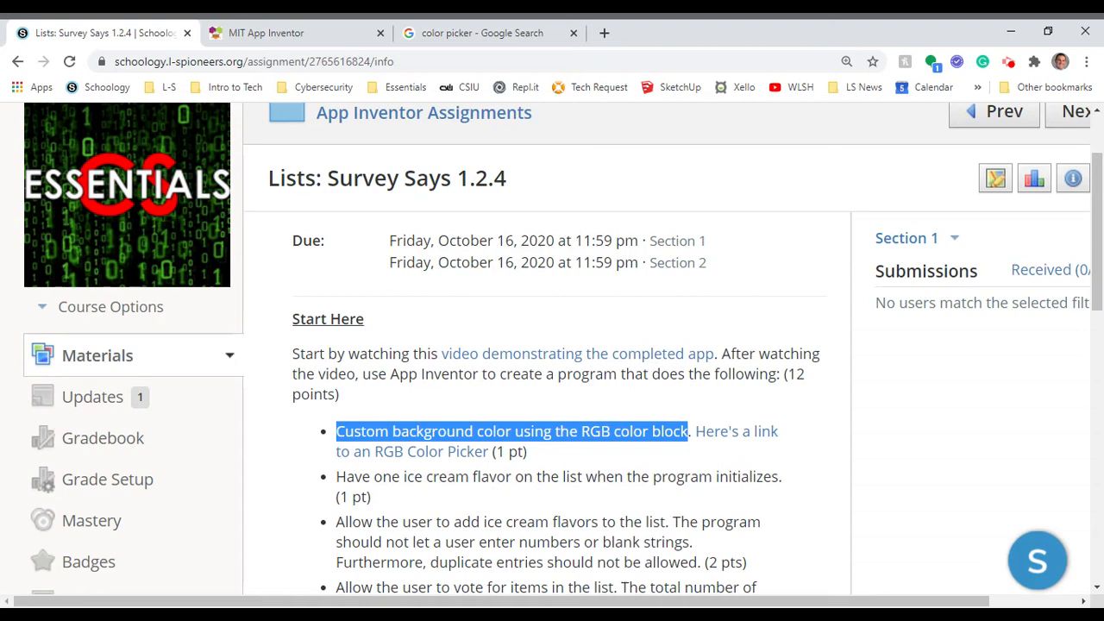
click(266, 33)
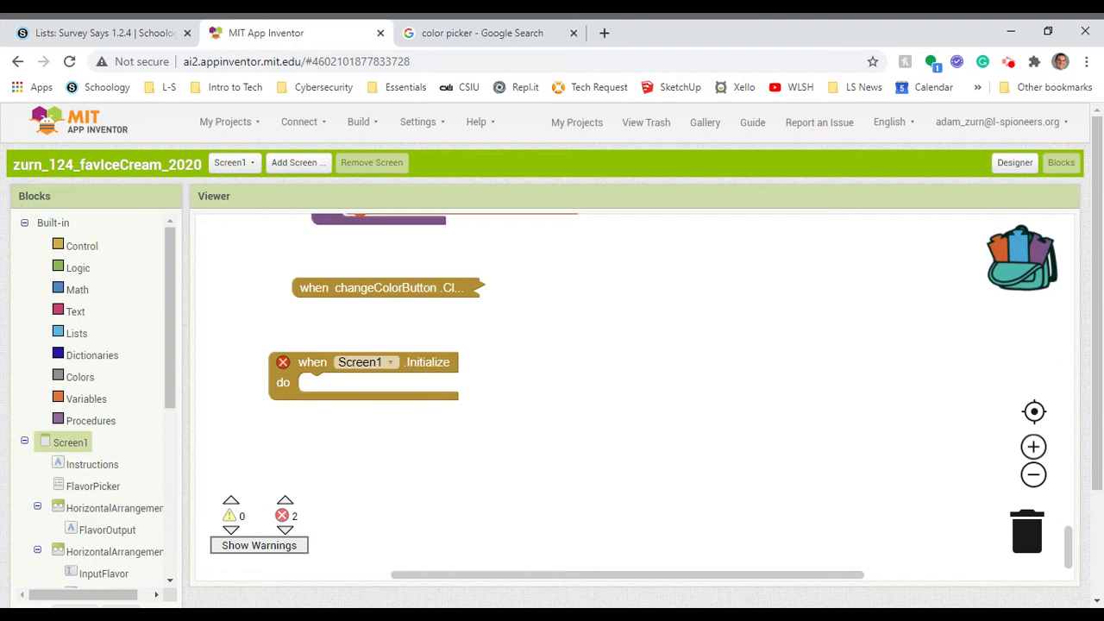
mouse_move(310, 369)
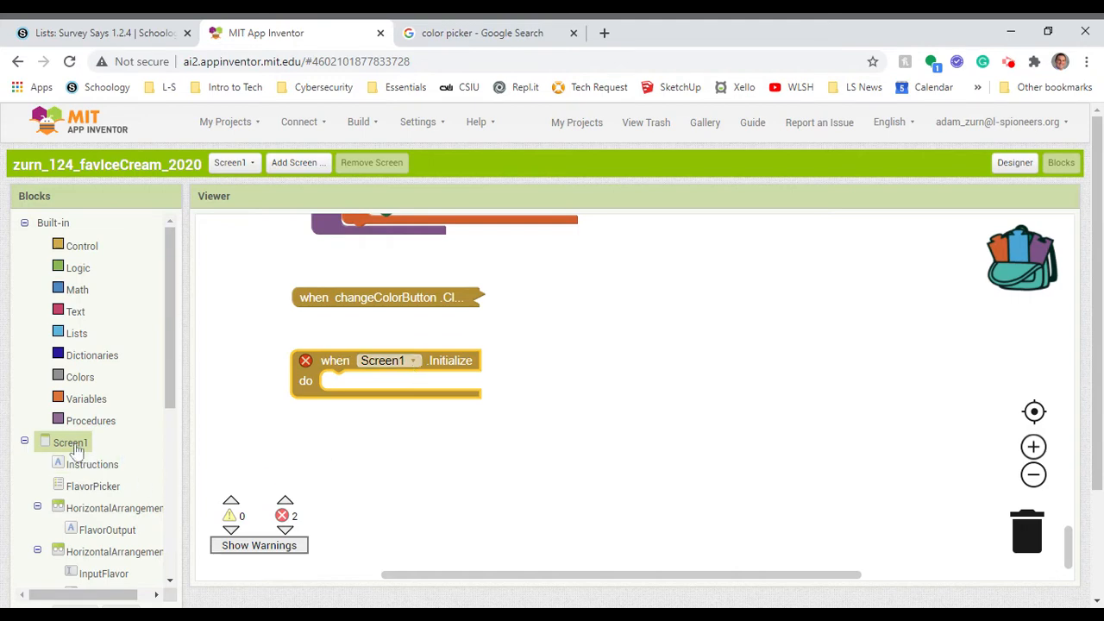
click(69, 441)
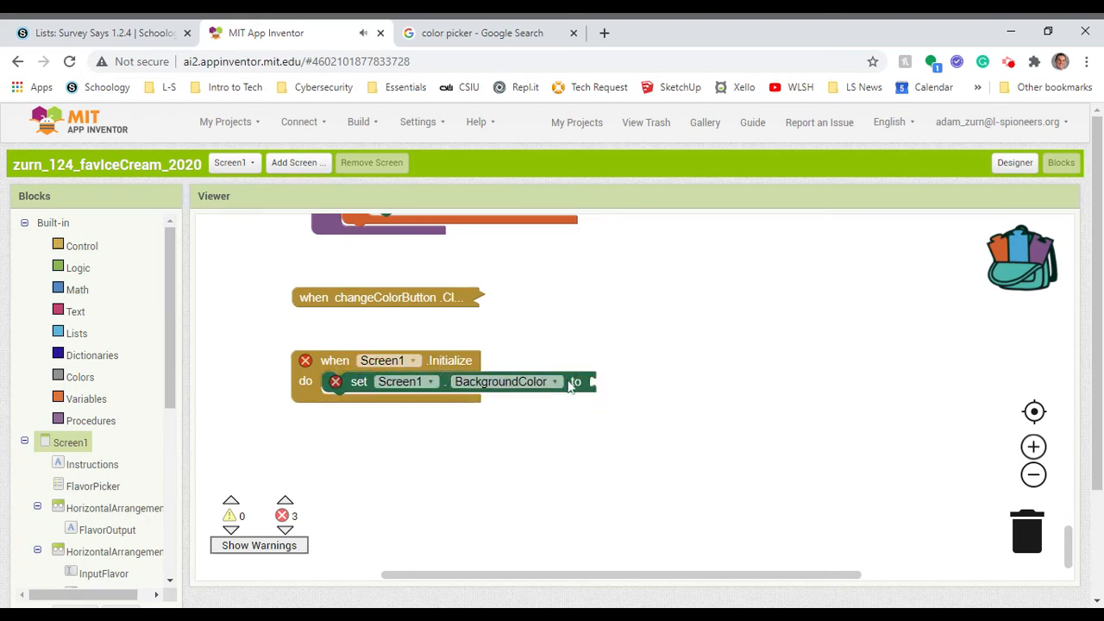
click(79, 376)
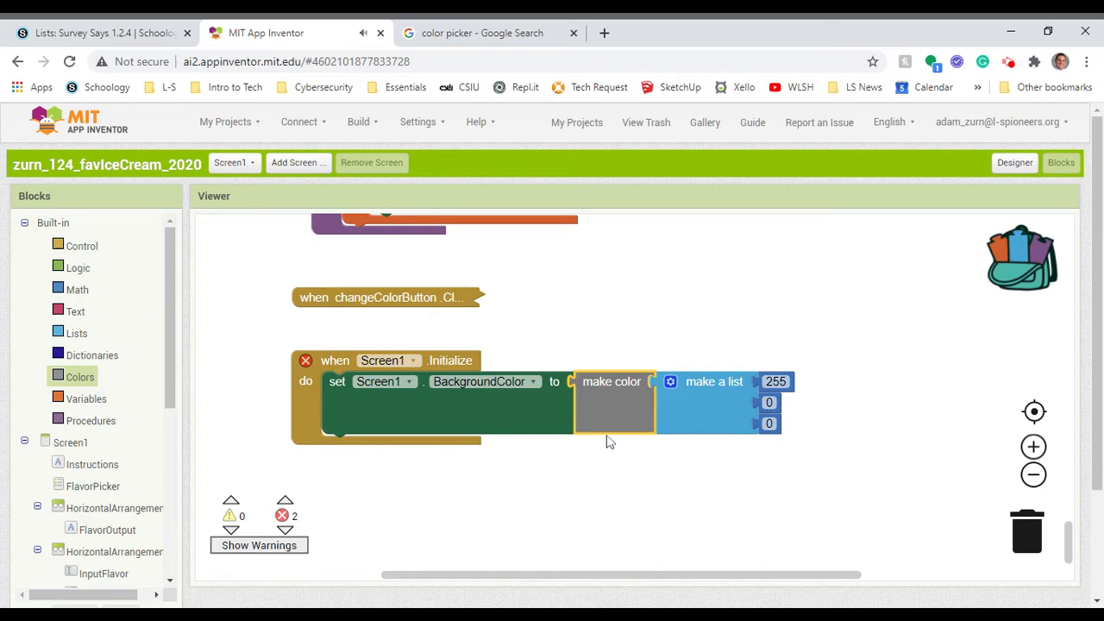
mouse_move(507, 359)
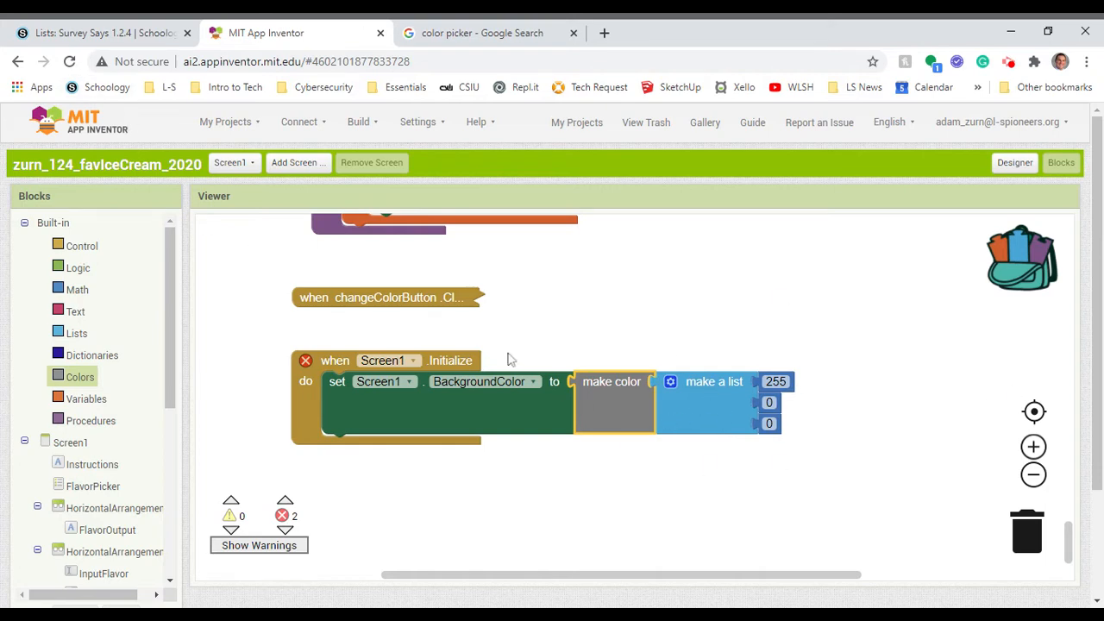
Step: Enter RGB 255, 0 in the Google color picker
click(483, 33)
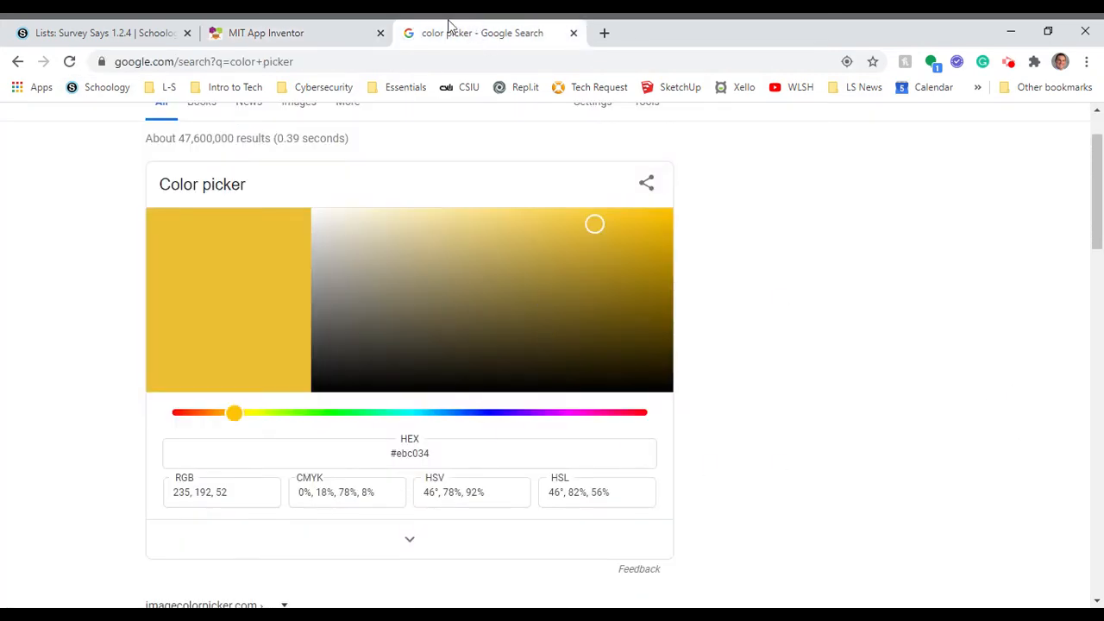
click(293, 33)
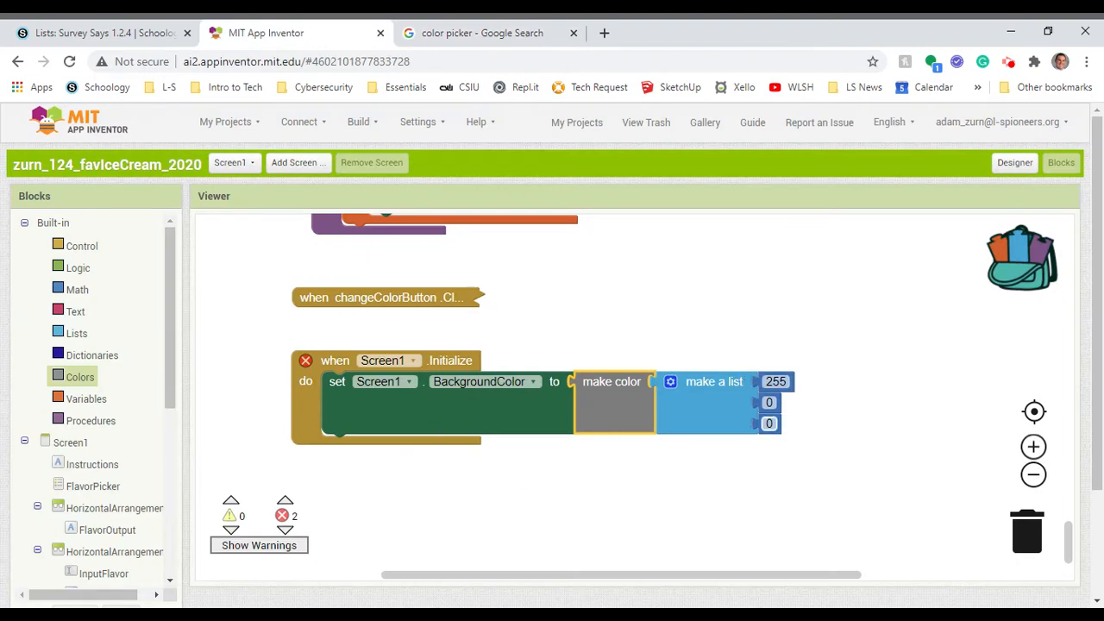
click(481, 33)
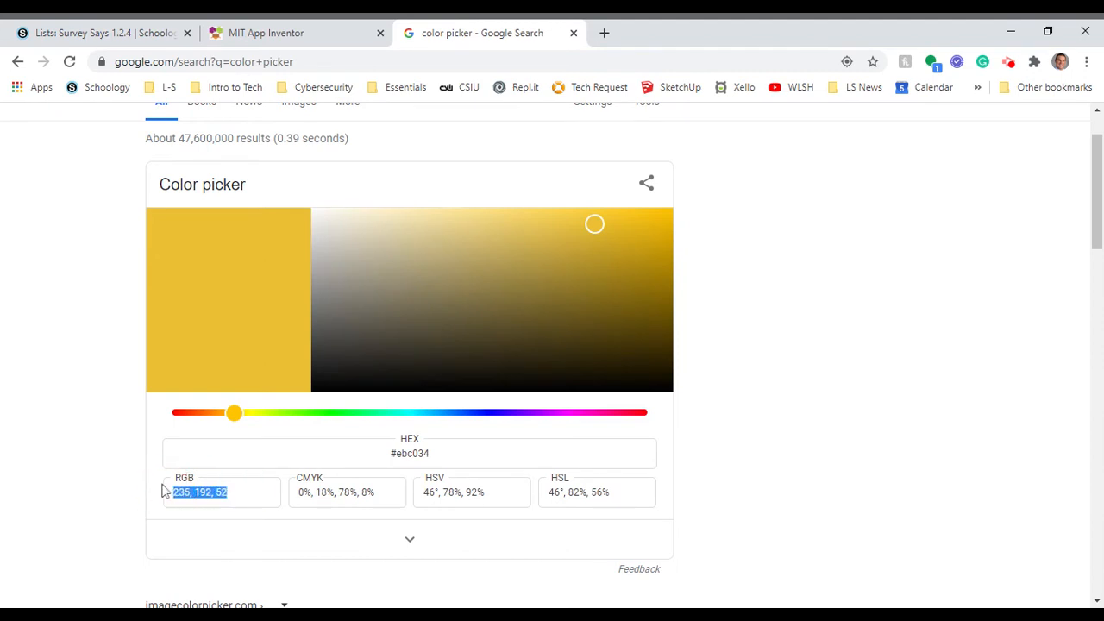
text(255, 0)
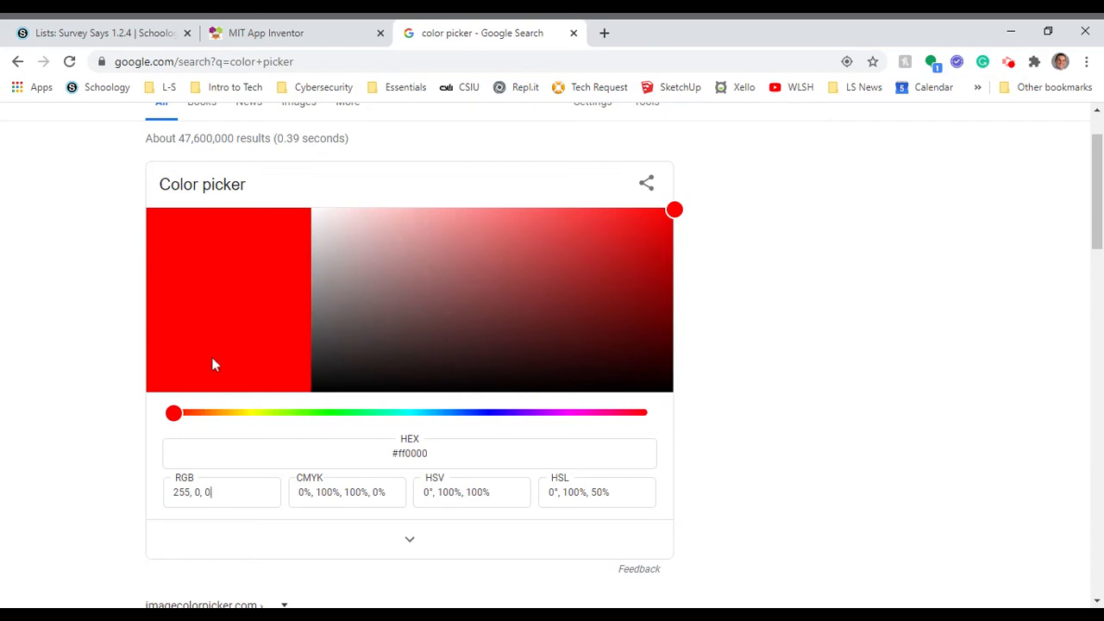
mouse_move(221, 438)
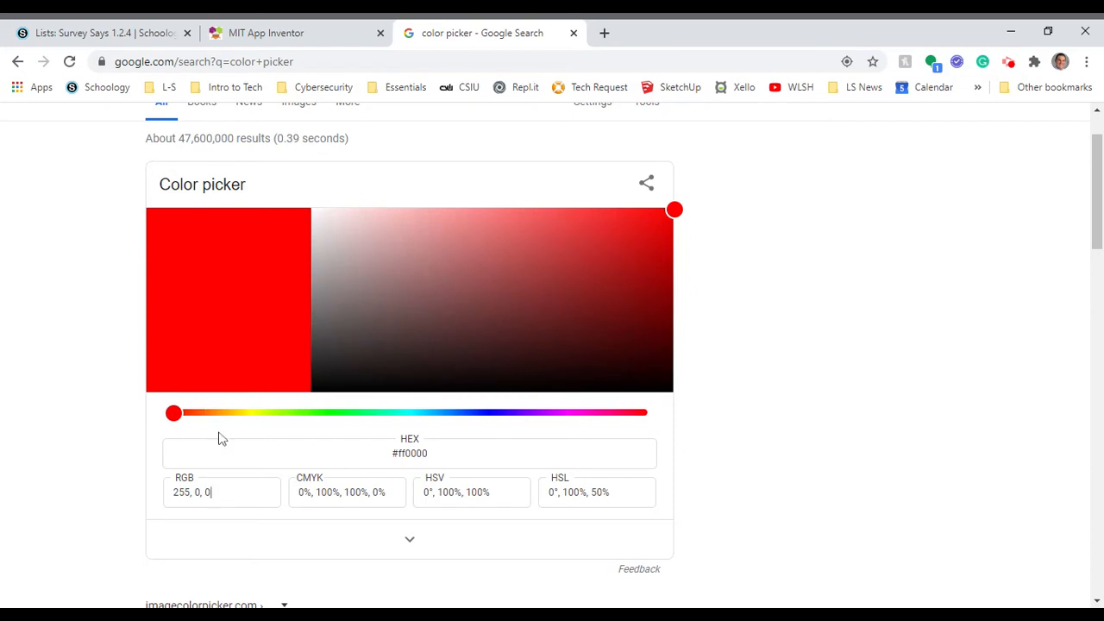
Step: Slide the hue through yellow, green and cyan to magenta, RGB 255, 0, 234
drag(173, 412, 241, 412)
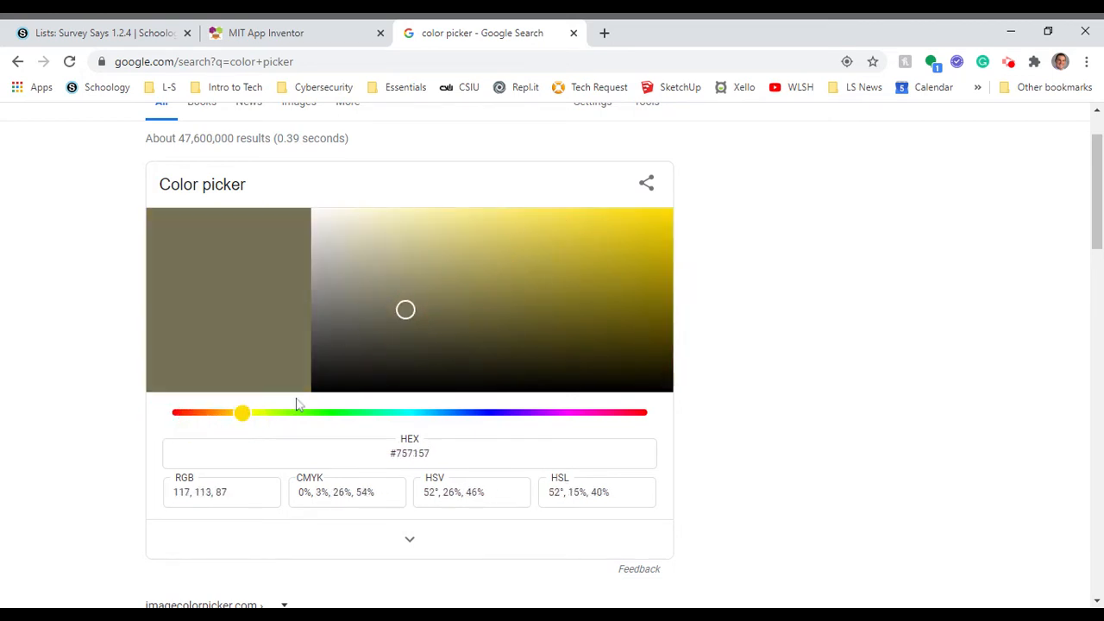
drag(242, 412, 361, 412)
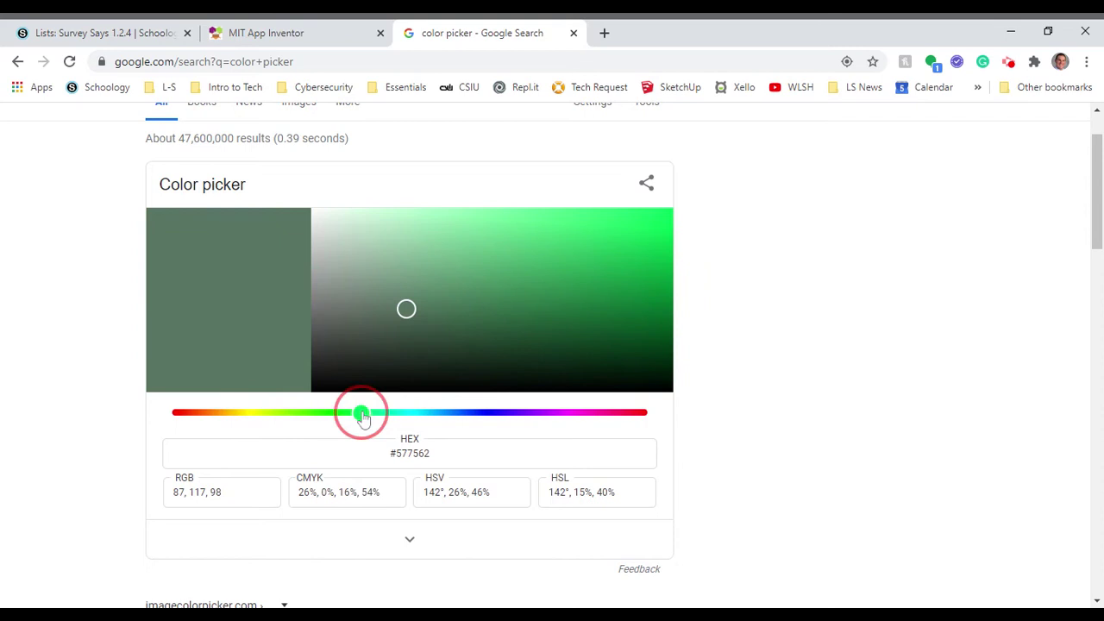
drag(360, 412, 422, 413)
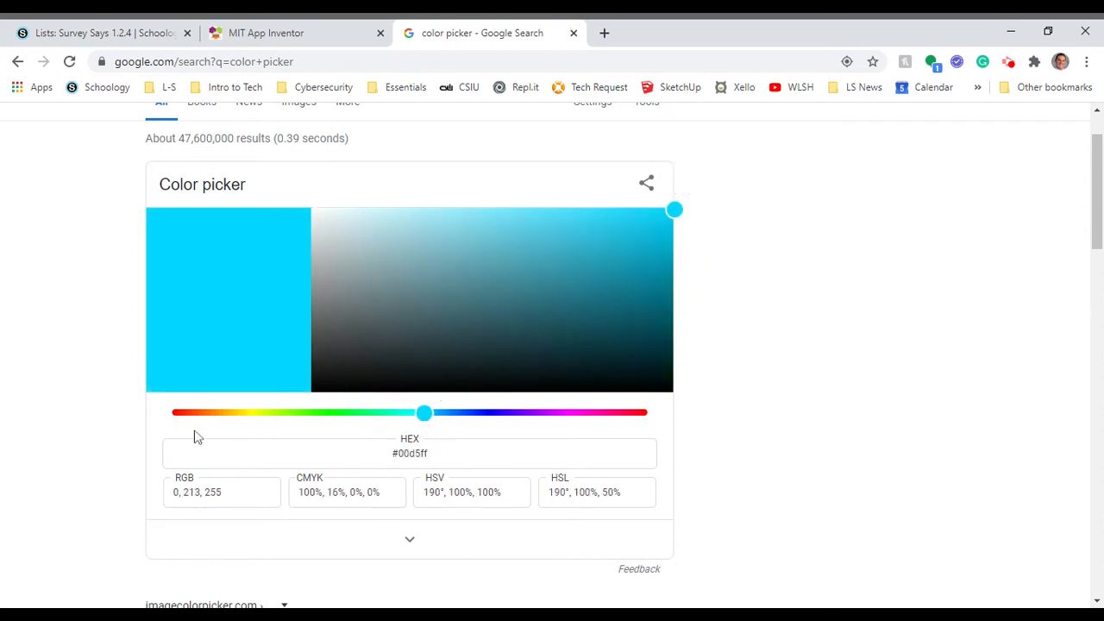
mouse_move(172, 243)
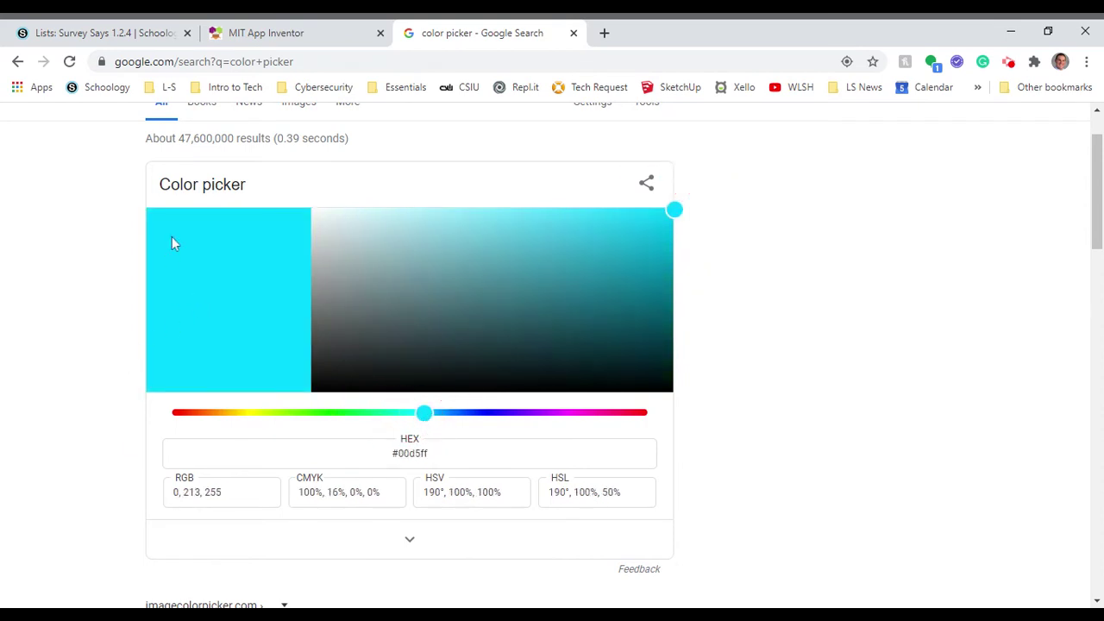
drag(423, 412, 576, 413)
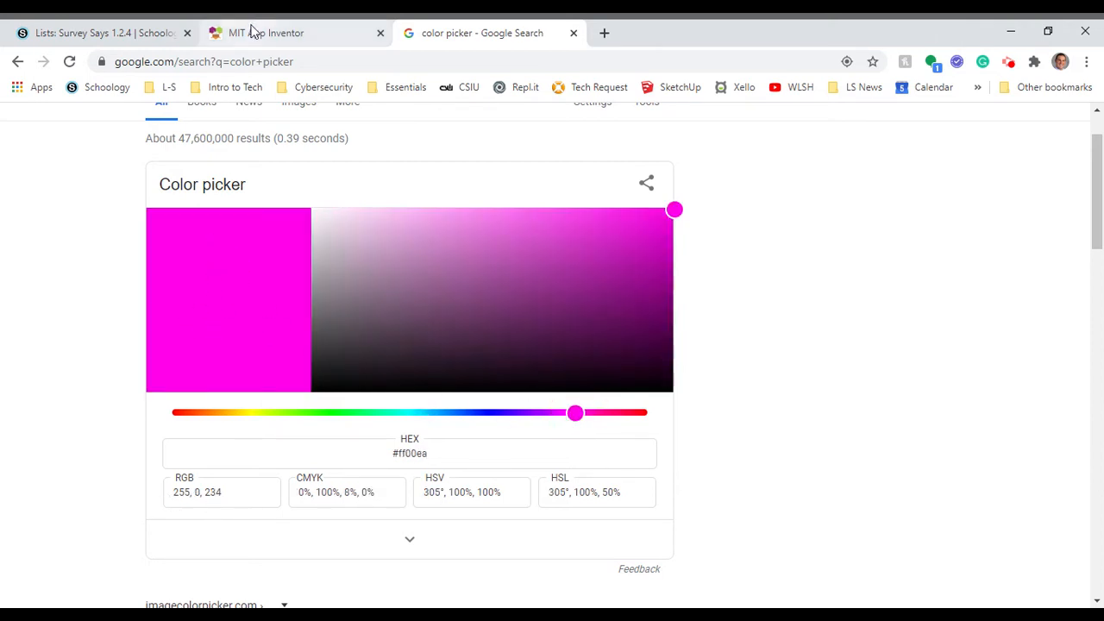
Step: Change the third value of the make color list to 234, giving 255, 0, 234
click(297, 33)
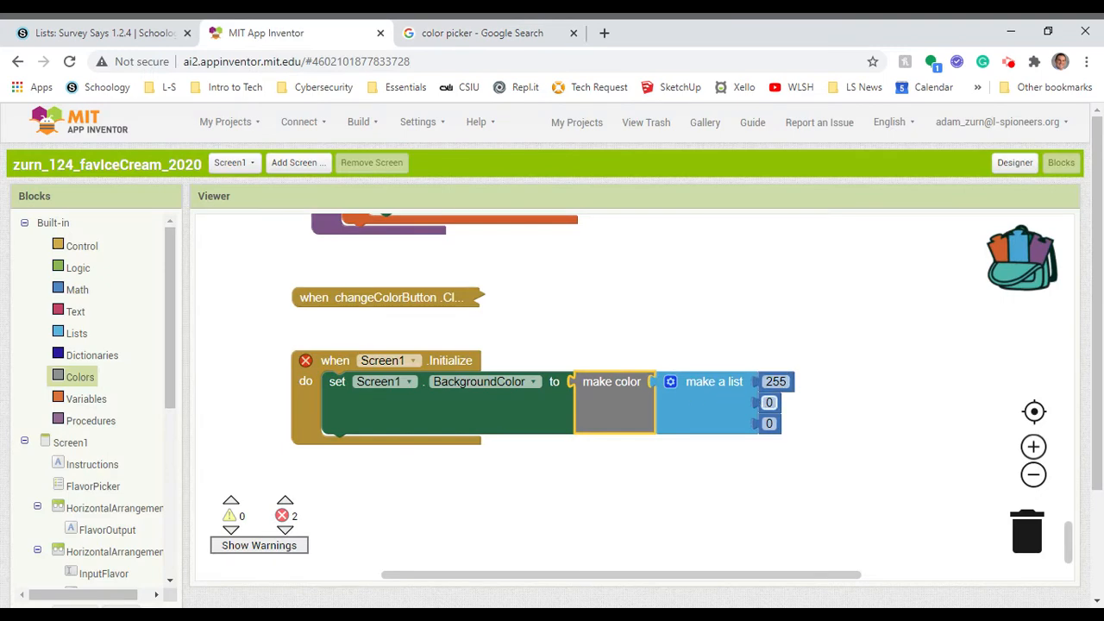
mouse_move(642, 314)
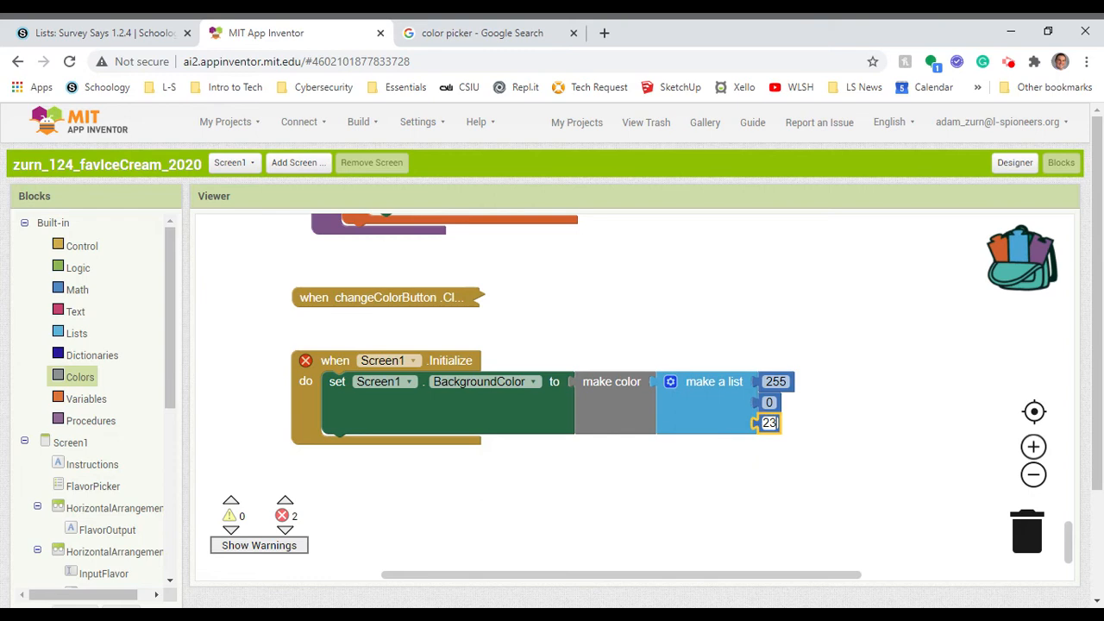
text(234)
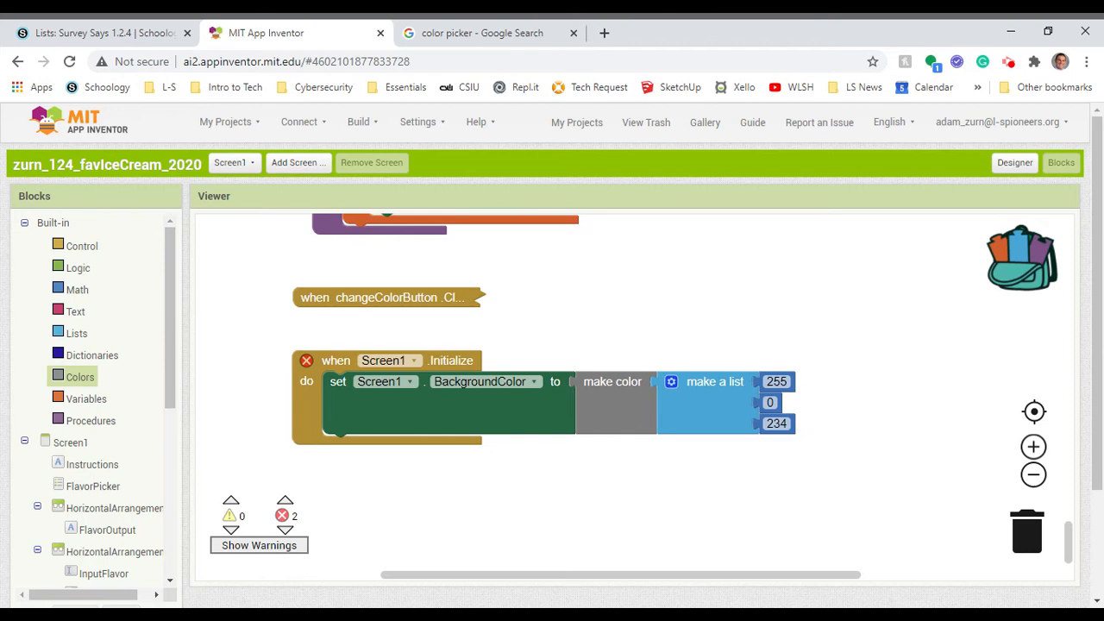
mouse_move(752, 460)
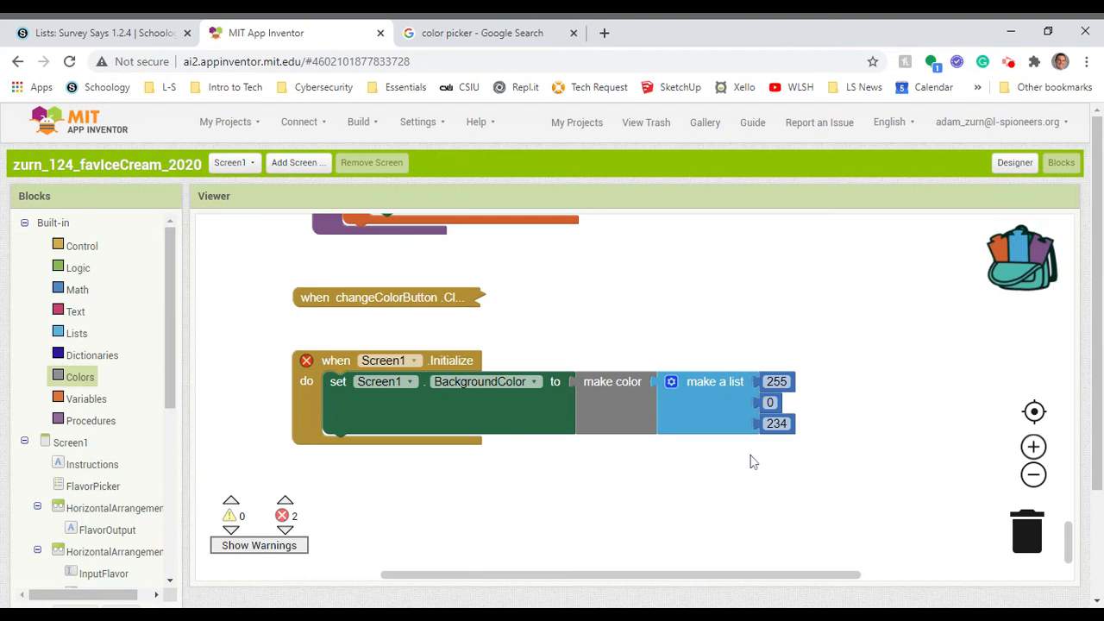
mouse_move(212, 372)
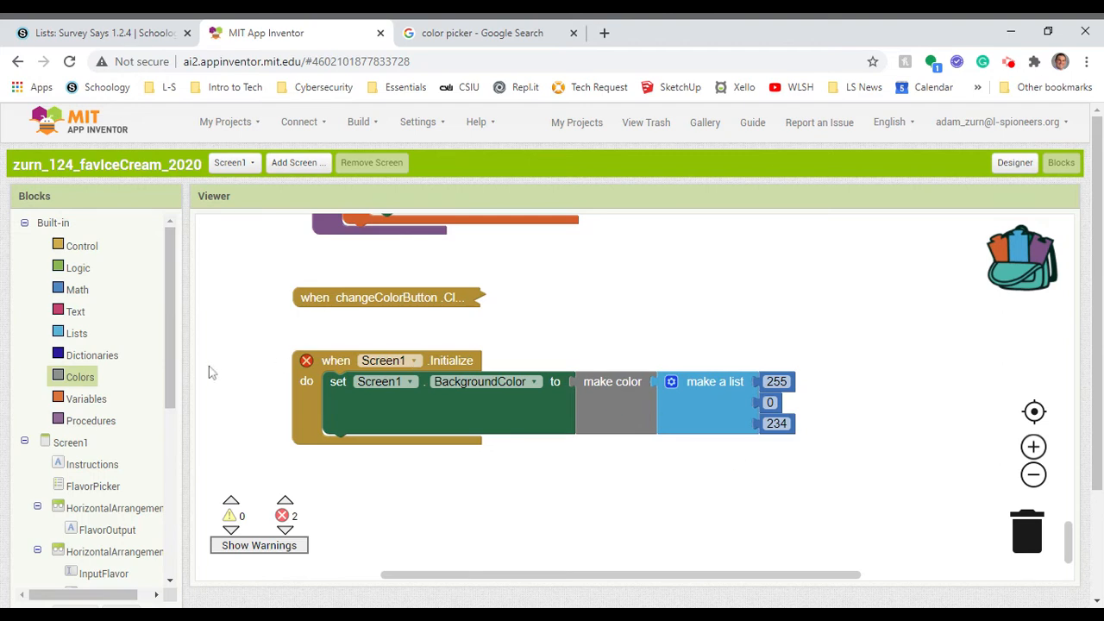
Step: Replace the 255 in the make color list with a random integer block
click(75, 289)
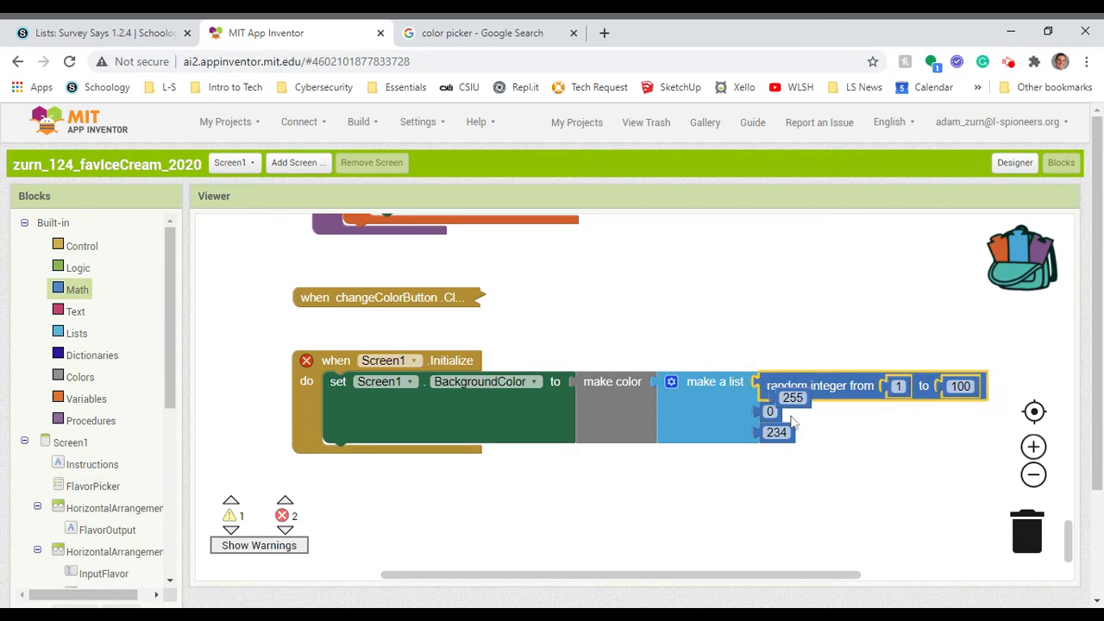
drag(792, 397, 785, 304)
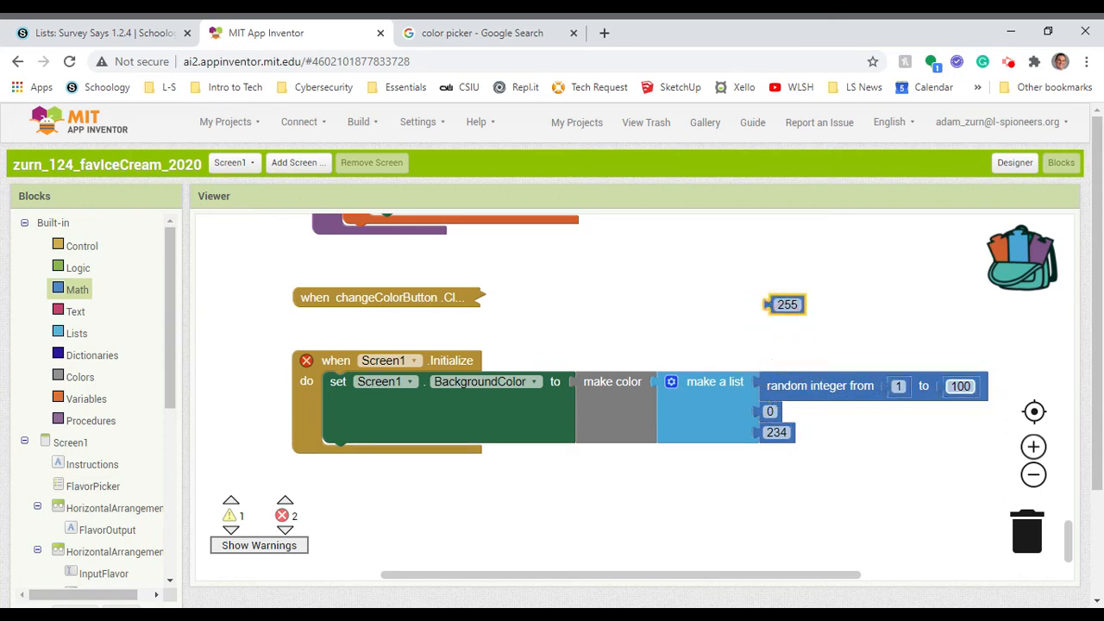
mouse_move(883, 387)
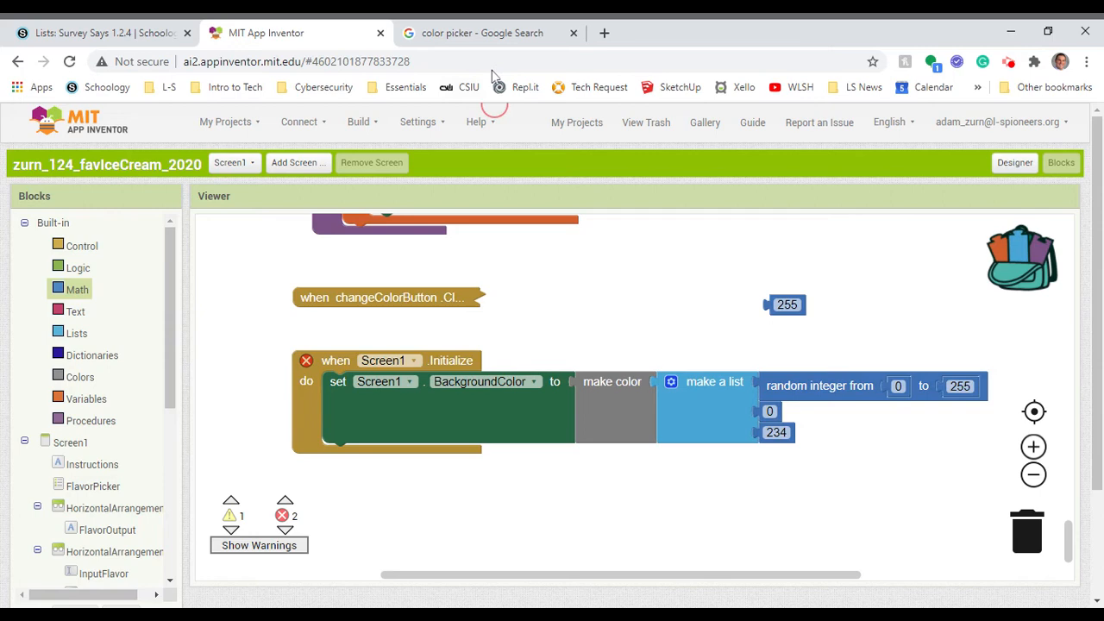
Step: In the color picker, shift the hue to red, drop to black, then pick white, RGB 255, 255, 255
click(481, 33)
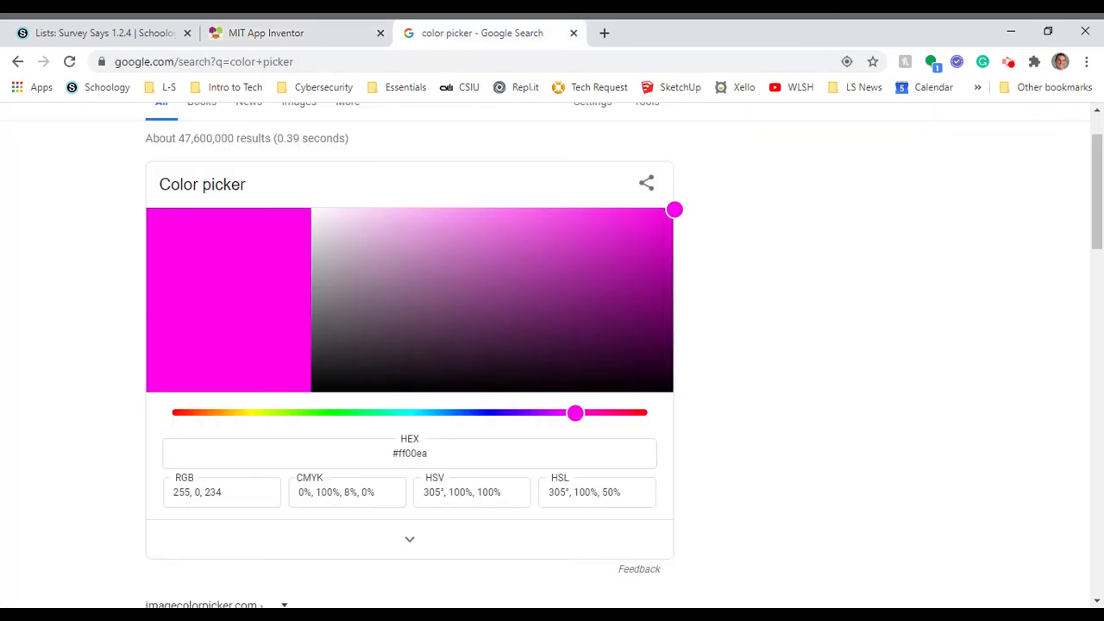
drag(577, 412, 649, 412)
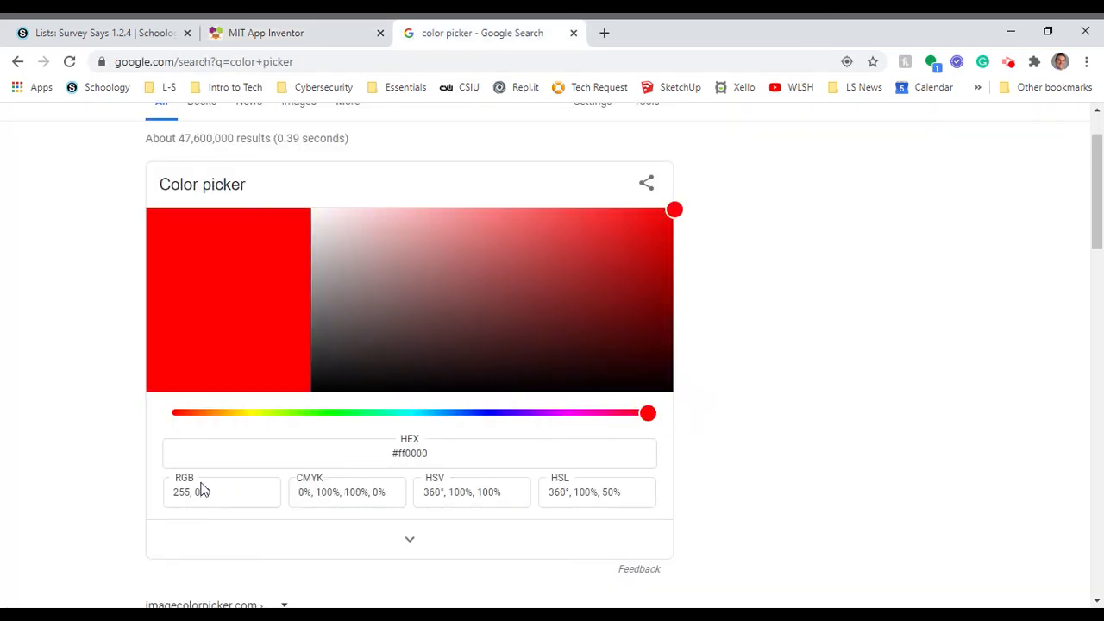
drag(674, 211, 675, 394)
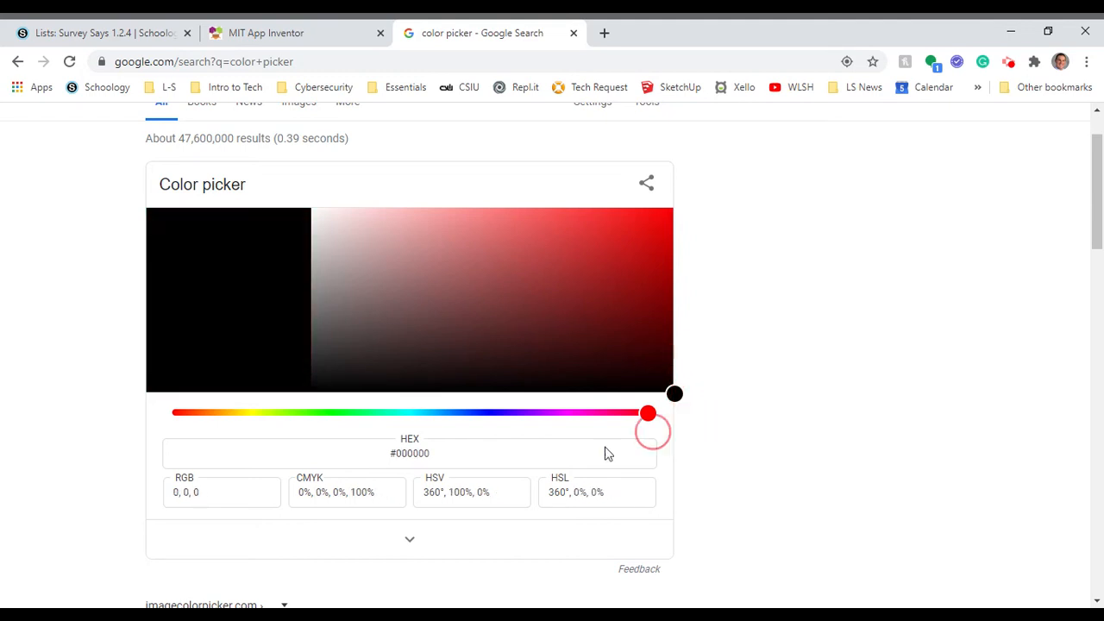
mouse_move(642, 358)
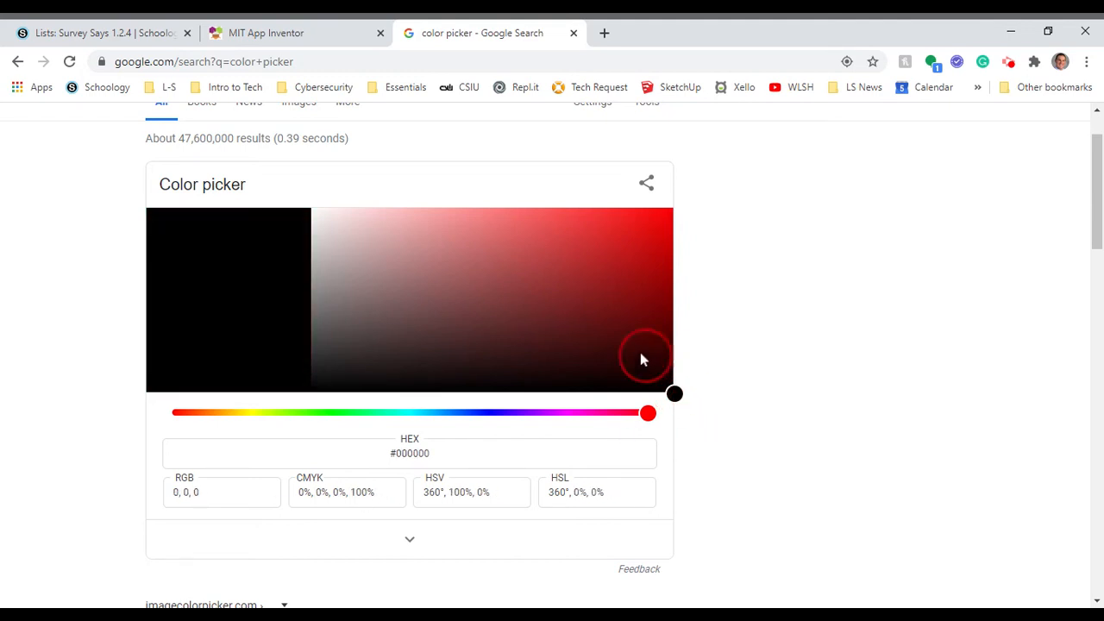
click(311, 210)
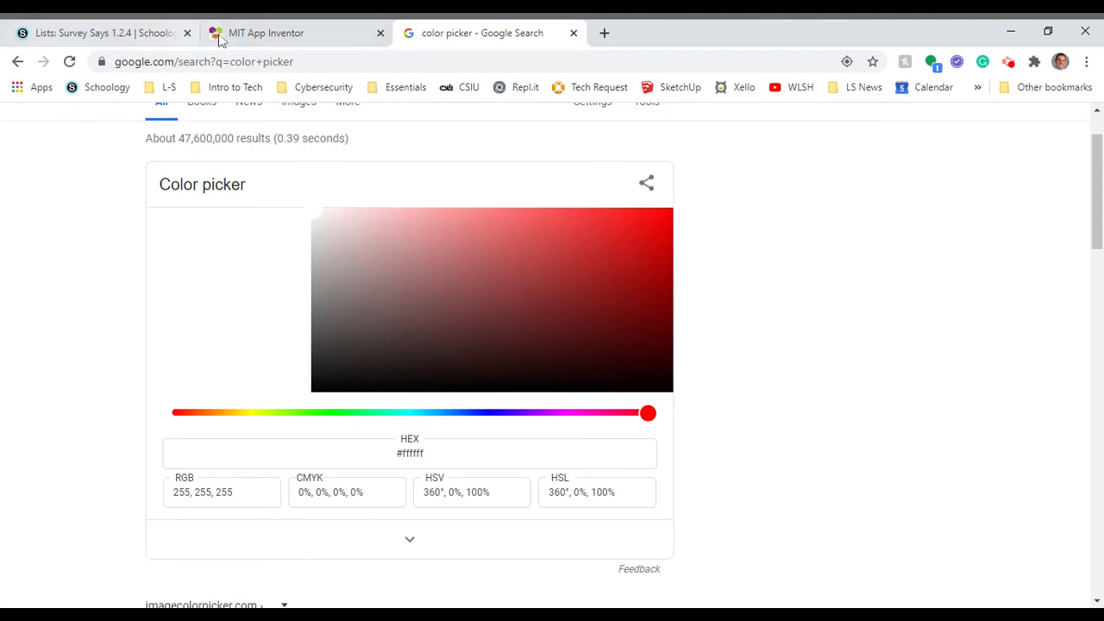
click(266, 33)
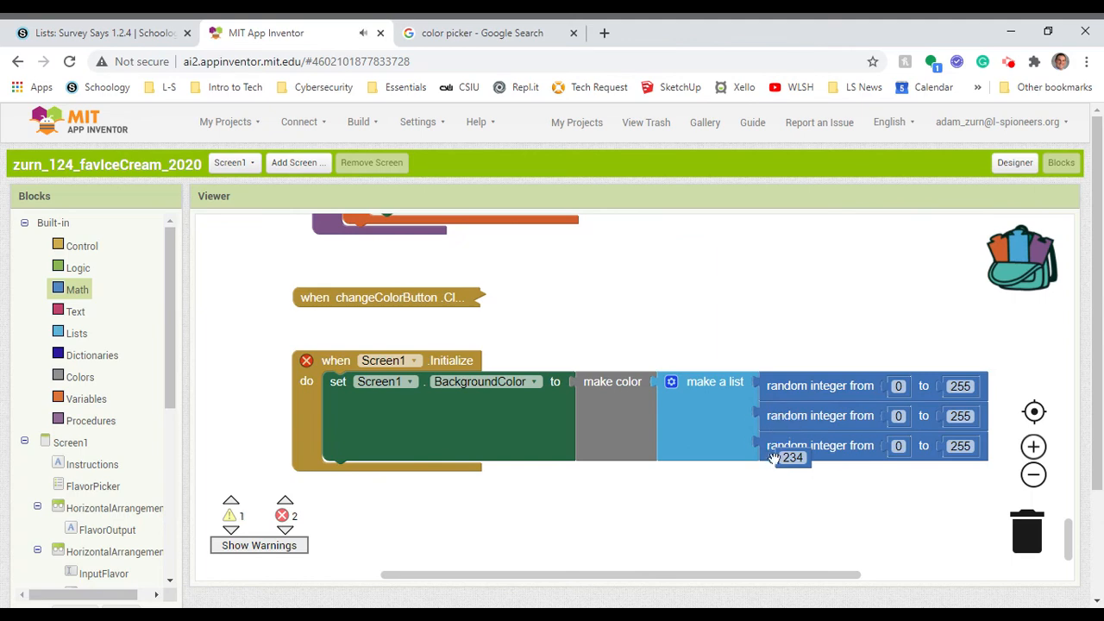
mouse_move(773, 496)
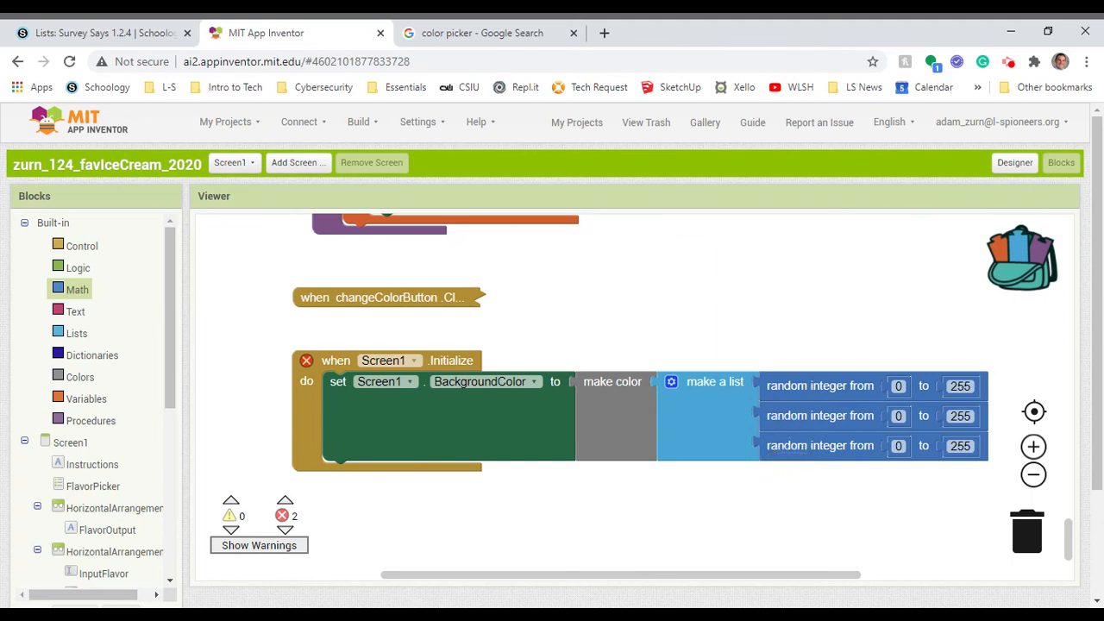
mouse_move(818, 386)
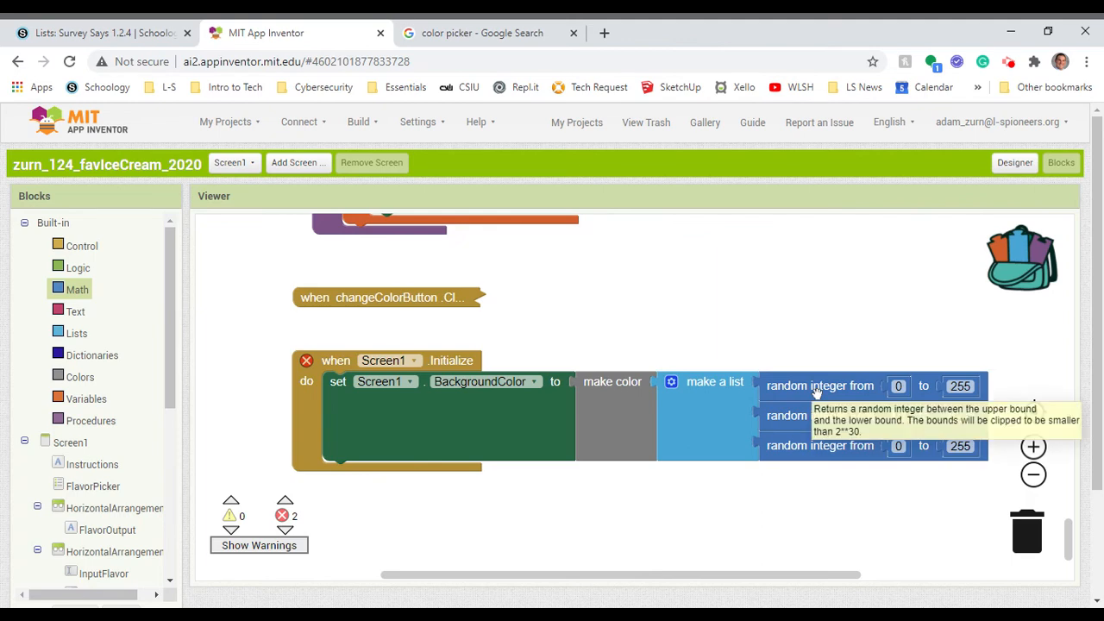
mouse_move(817, 393)
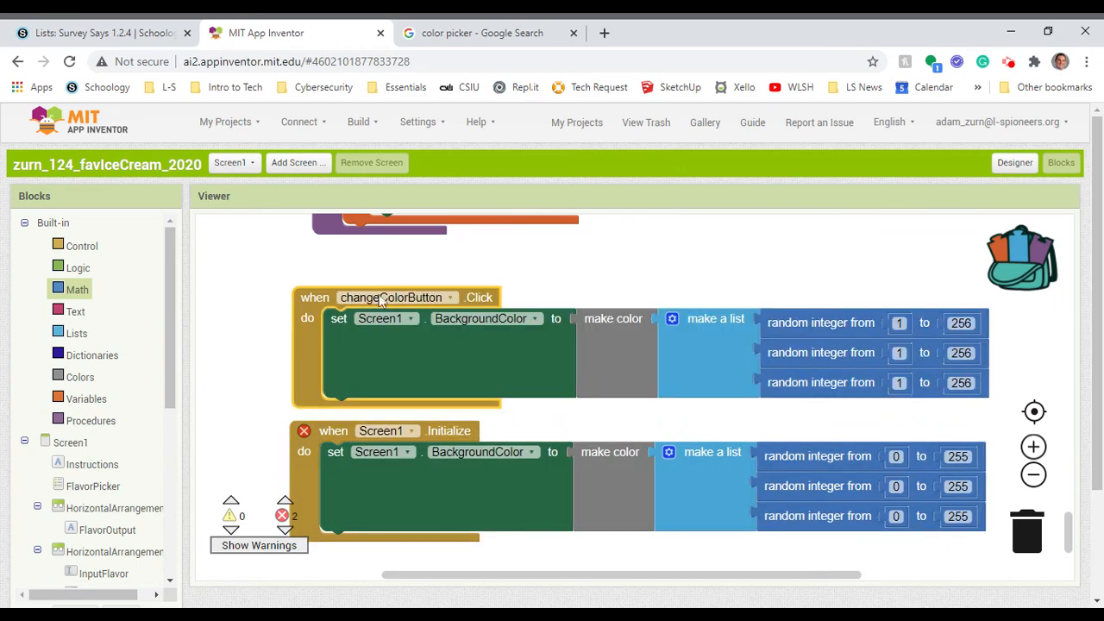
Step: Change the changeColorButton.Click random integer bounds from 1–256 to 0–255
drag(389, 297, 366, 266)
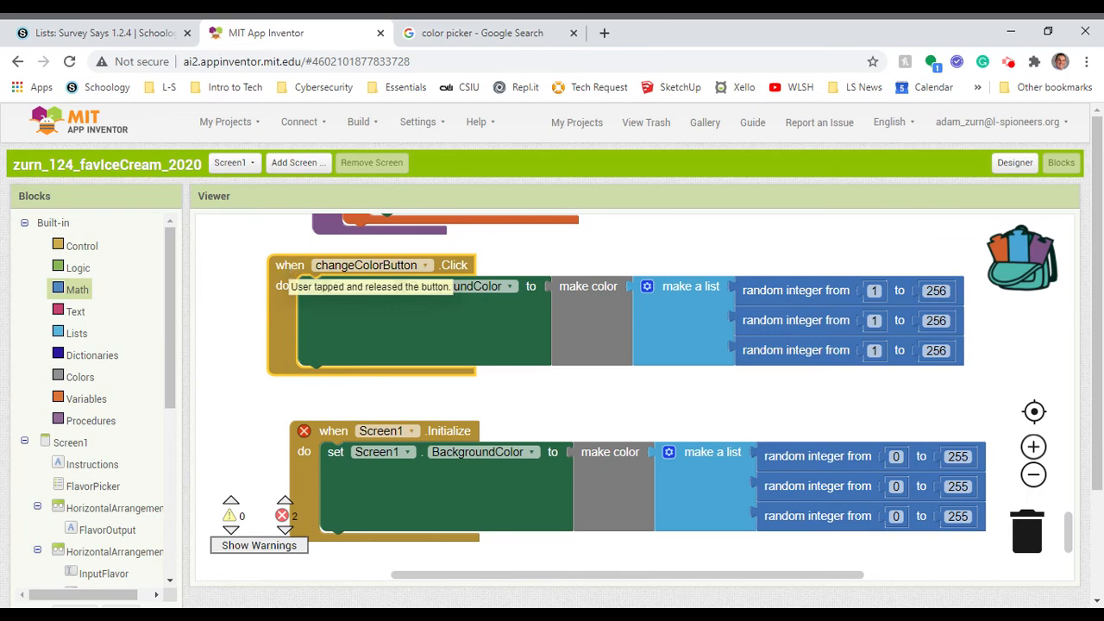
mouse_move(746, 302)
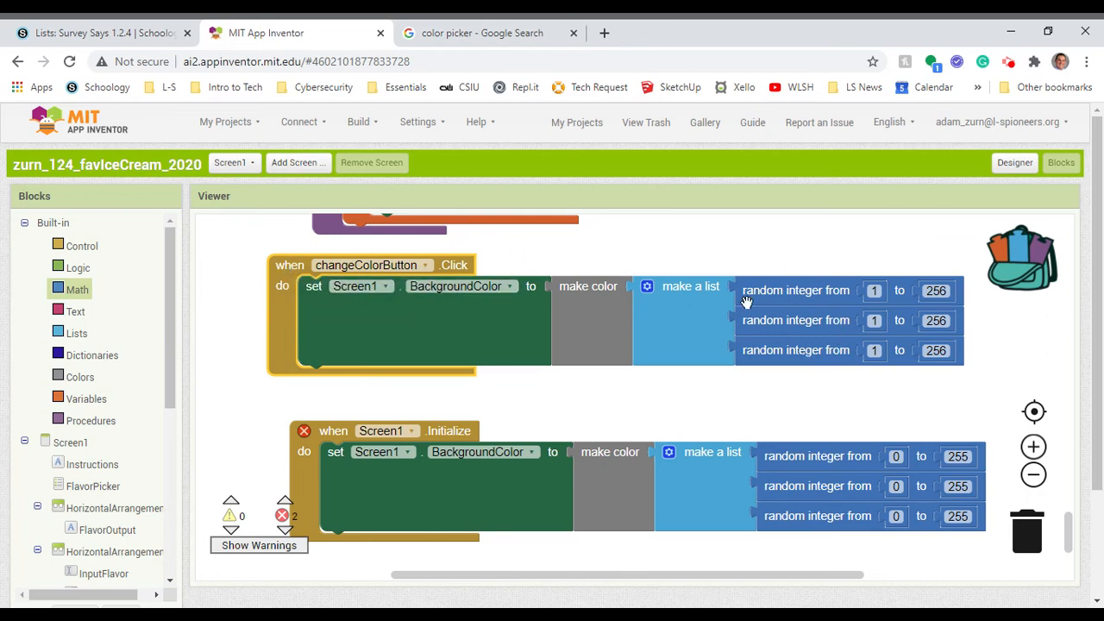
mouse_move(795, 319)
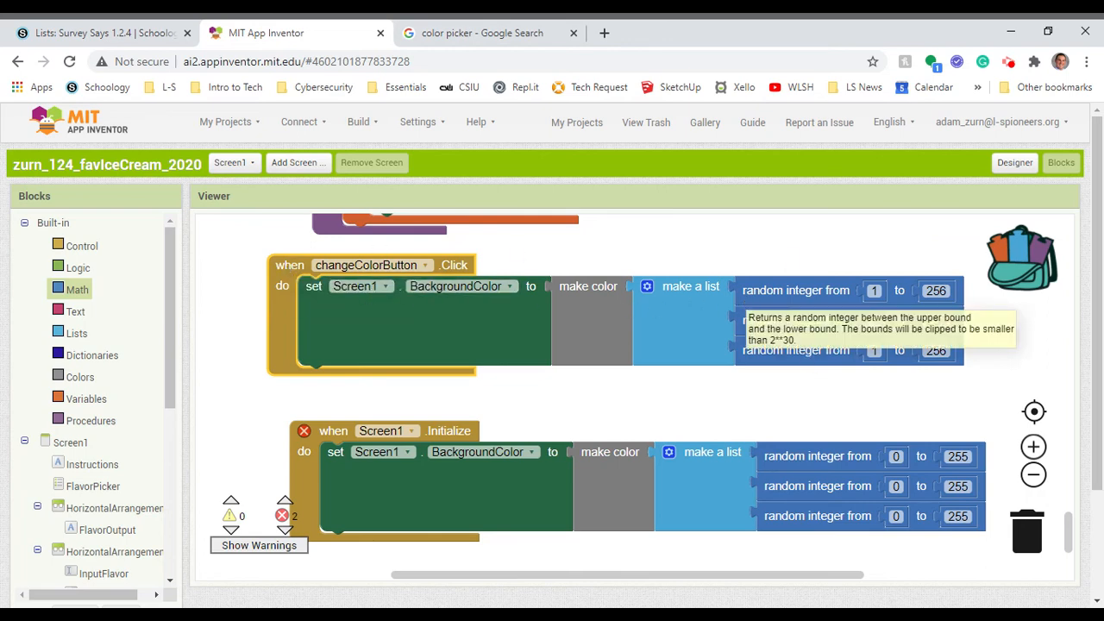
click(935, 289)
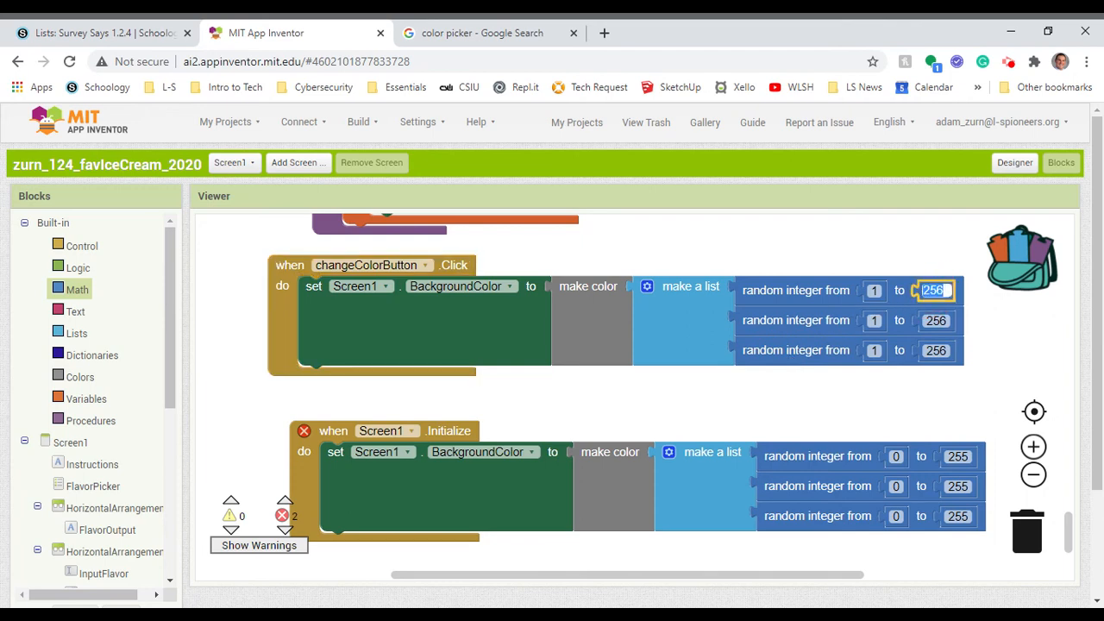
click(935, 319)
text(0)
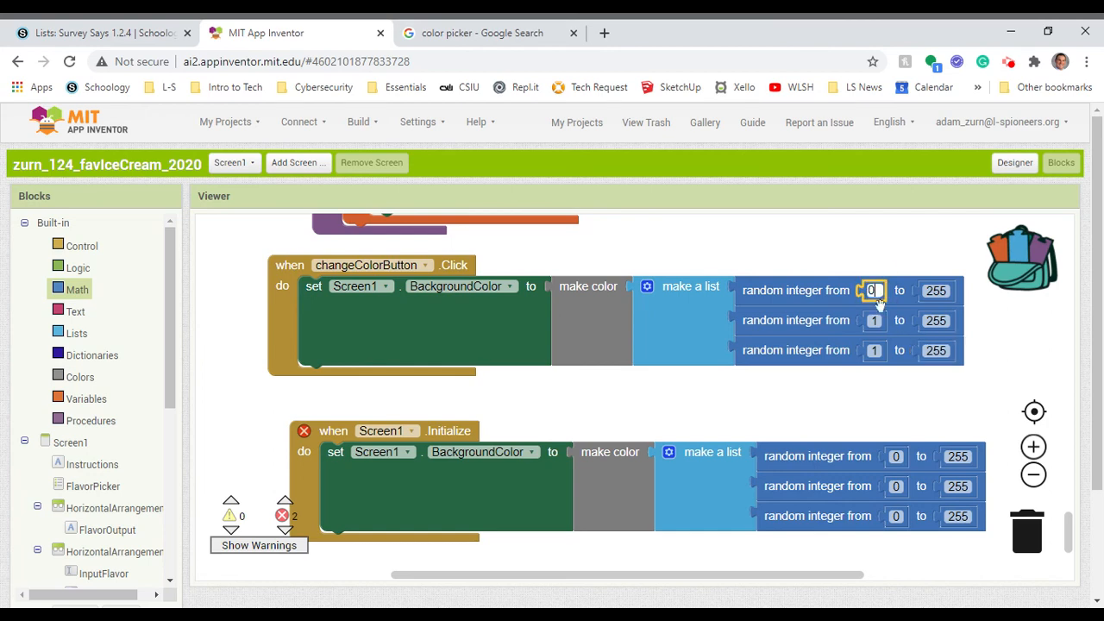
click(873, 348)
text(0)
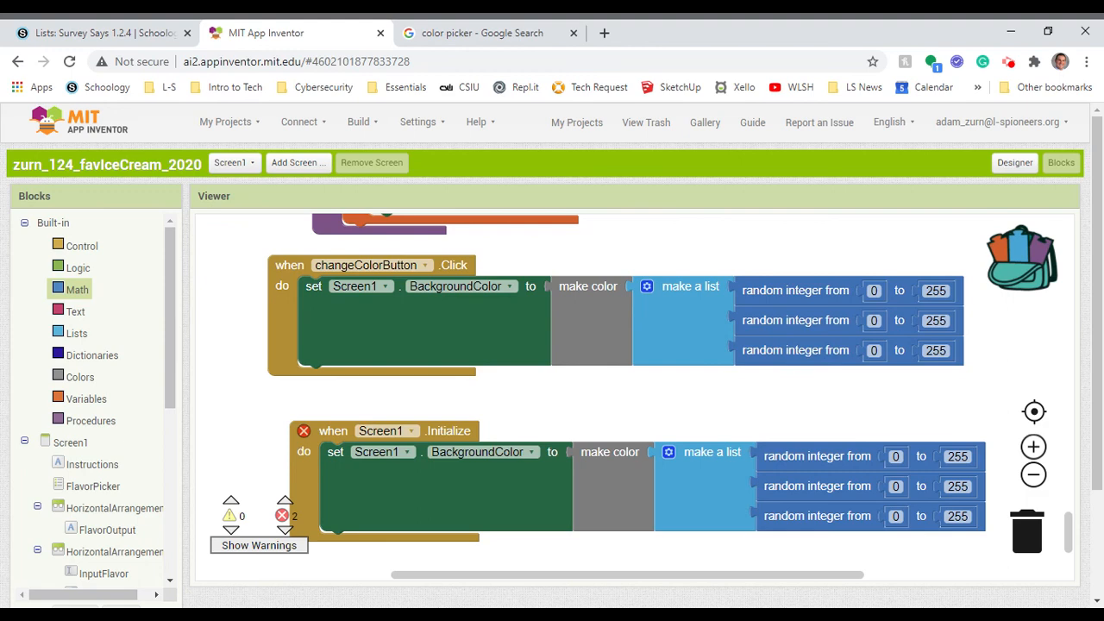
mouse_move(652, 335)
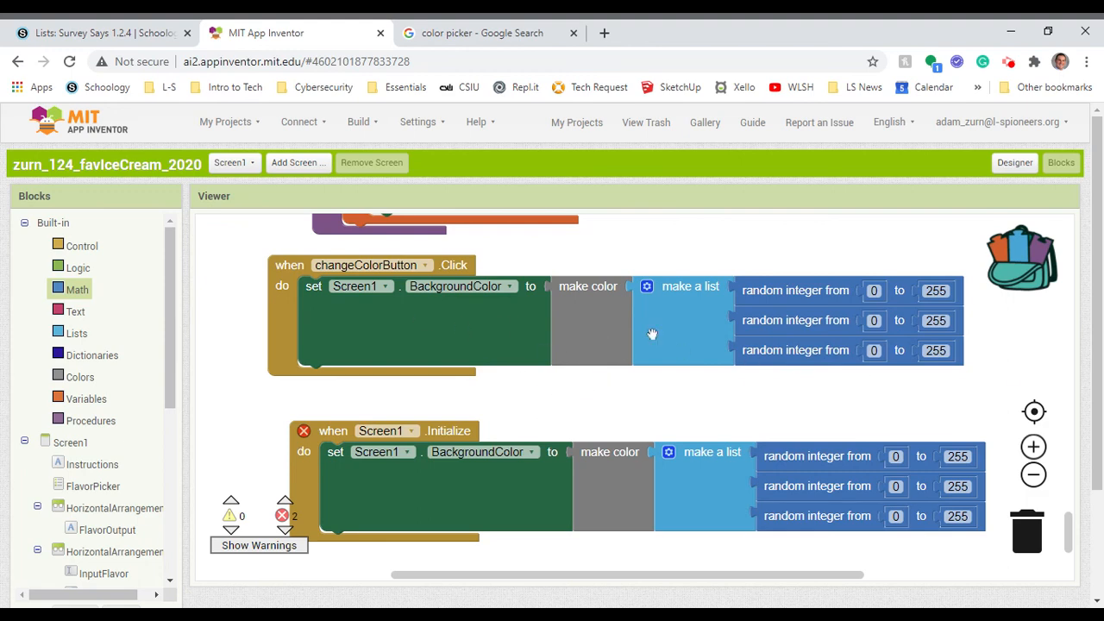
mouse_move(759, 327)
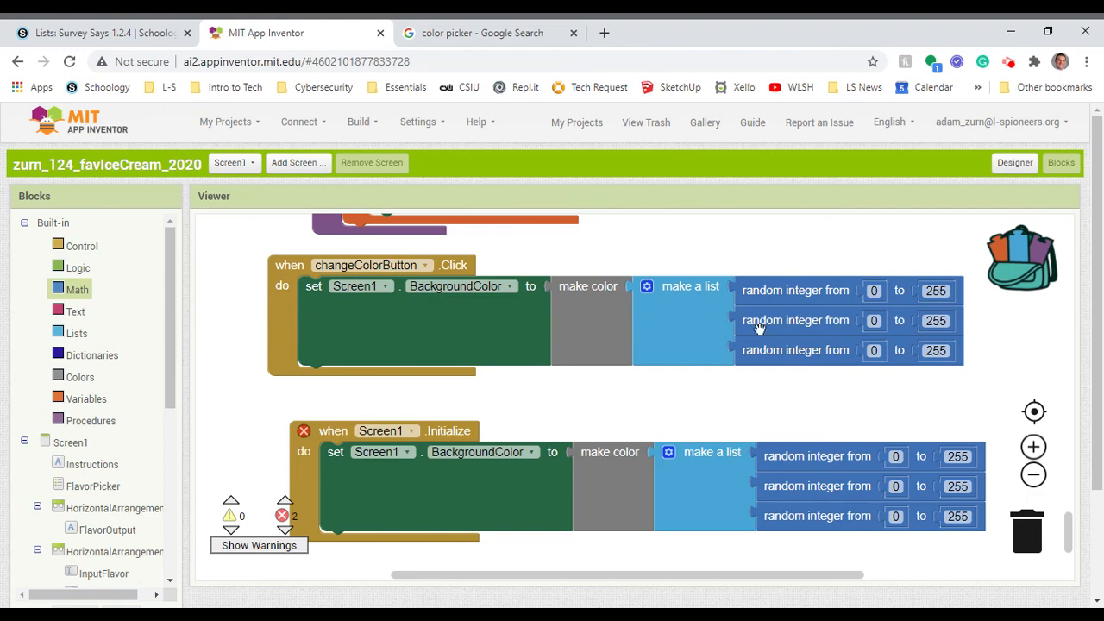
mouse_move(1063, 360)
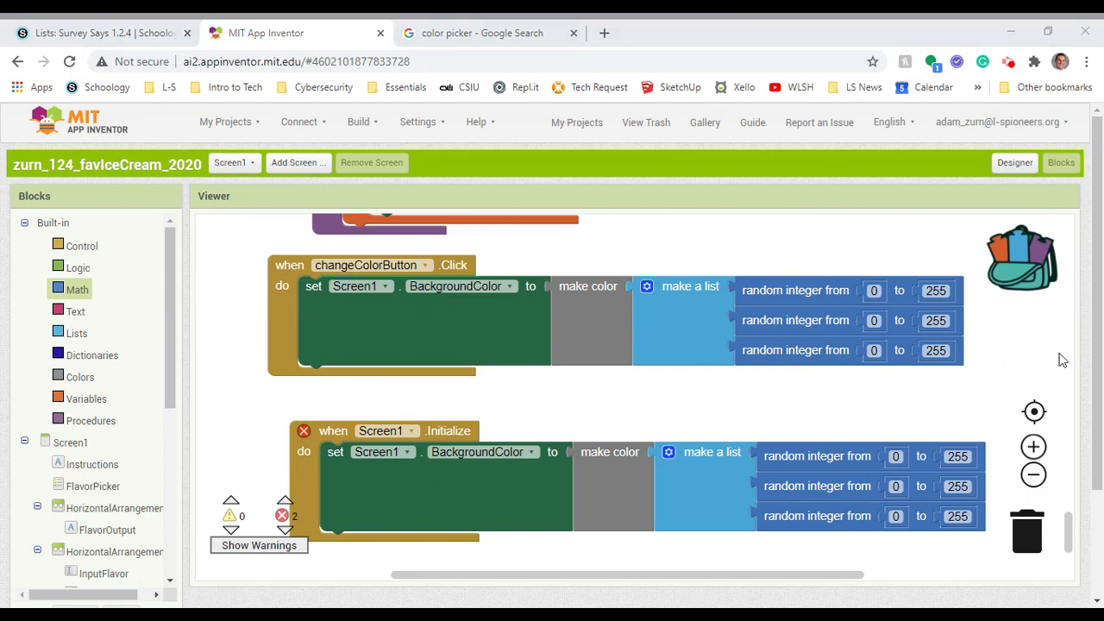
mouse_move(661, 411)
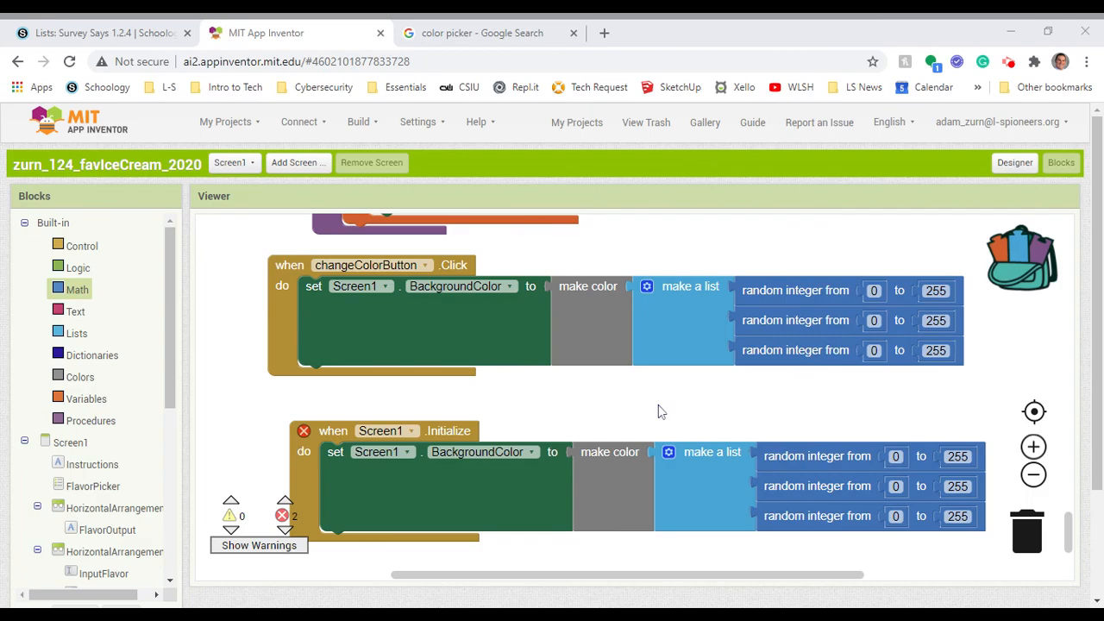